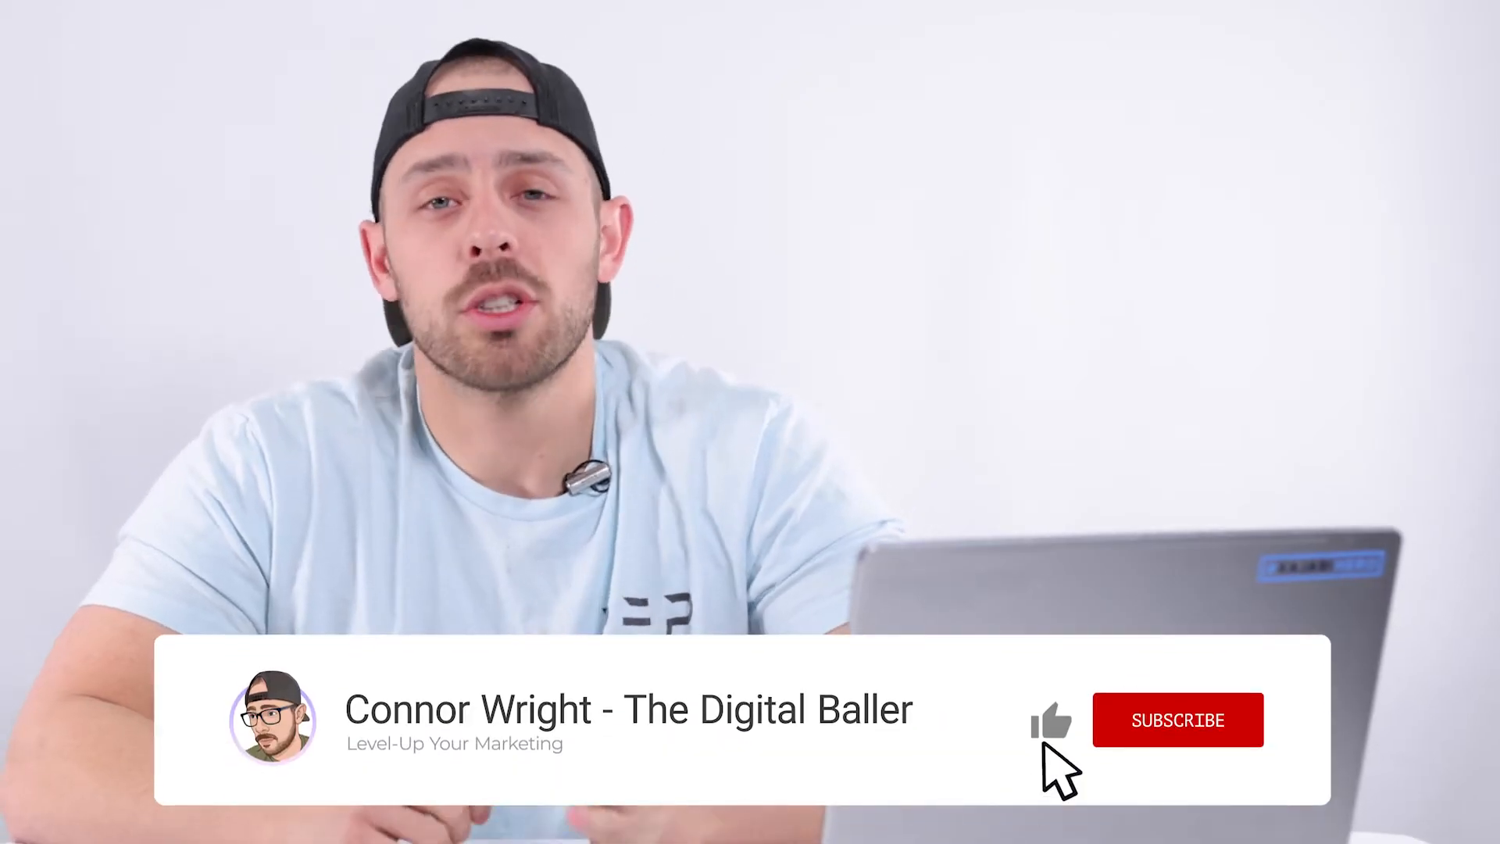
- Subscribe to the channel in the lower banner of the talking-head video
click(1178, 719)
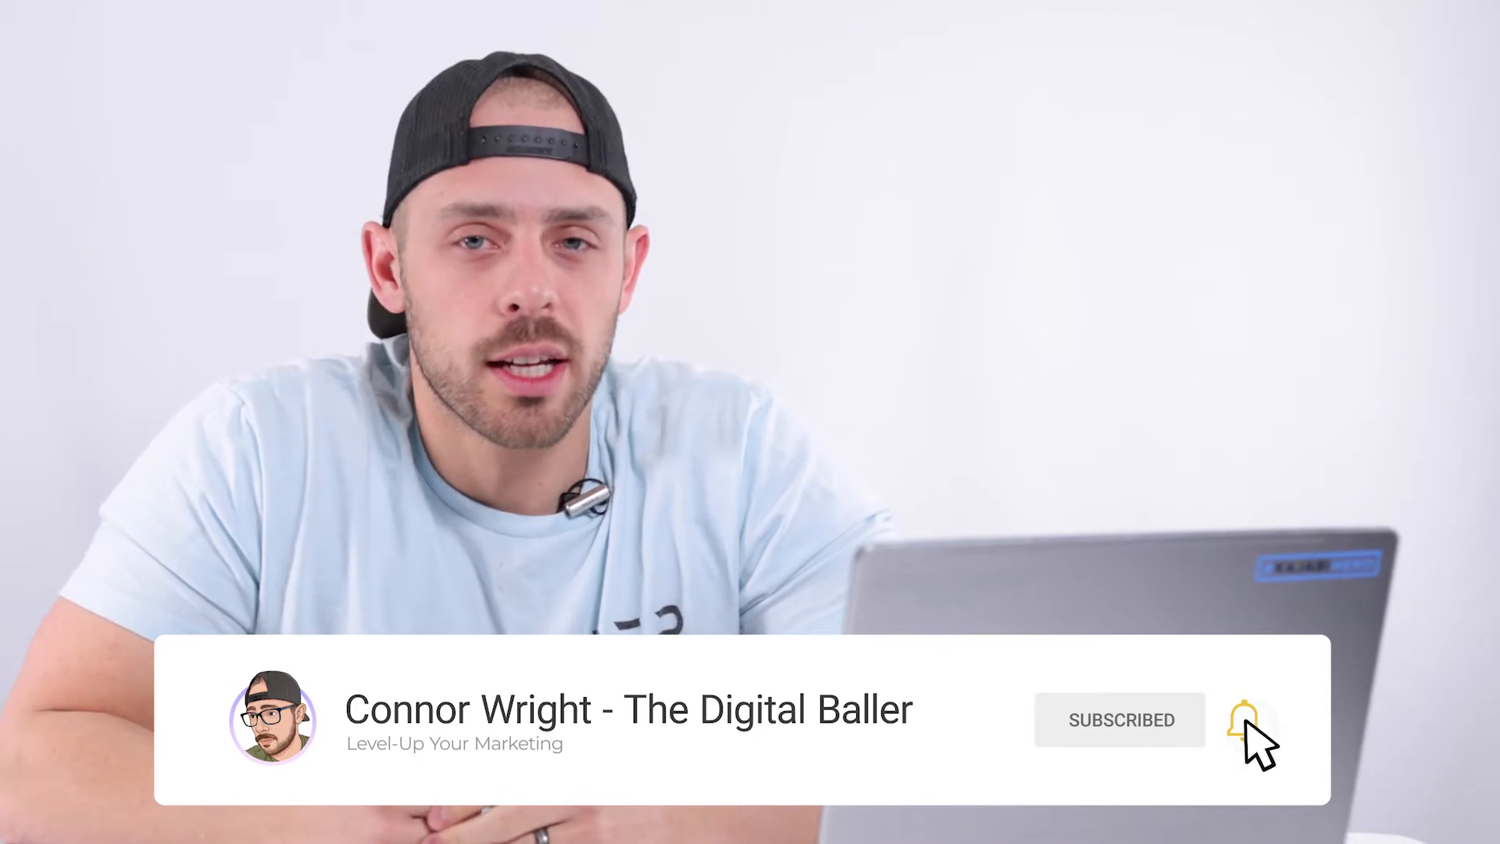